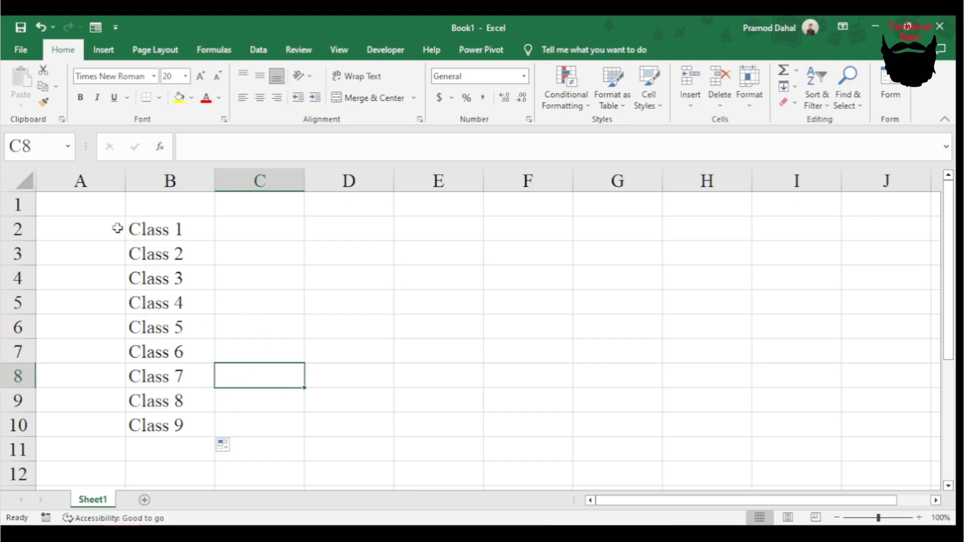
Step: Rename Sheet1 to 'class 1', add a 'class 2' sheet, and return to class 1
{"action": "left_click_drag", "start_coordinate": [169, 229], "coordinate": [168, 425]}
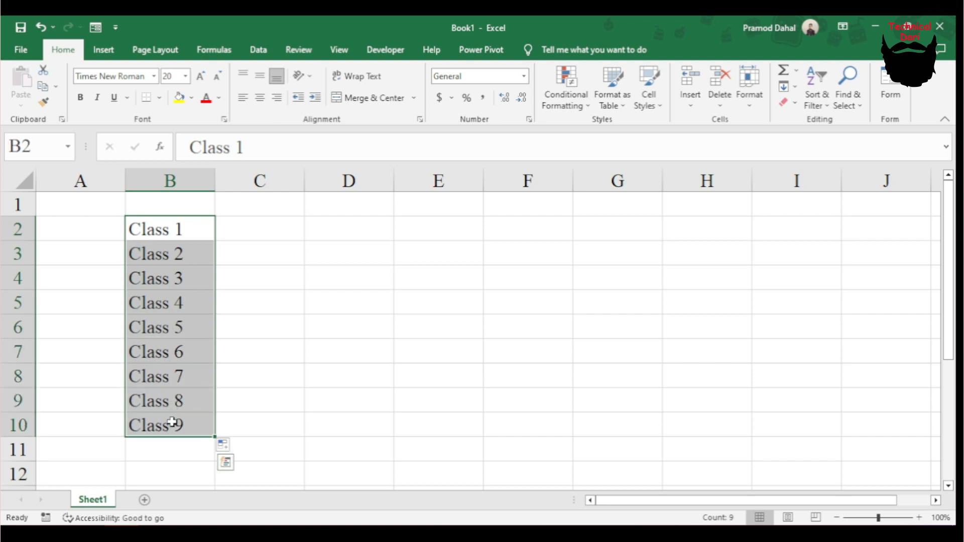
{"action": "left_click_drag", "start_coordinate": [168, 424], "coordinate": [169, 326]}
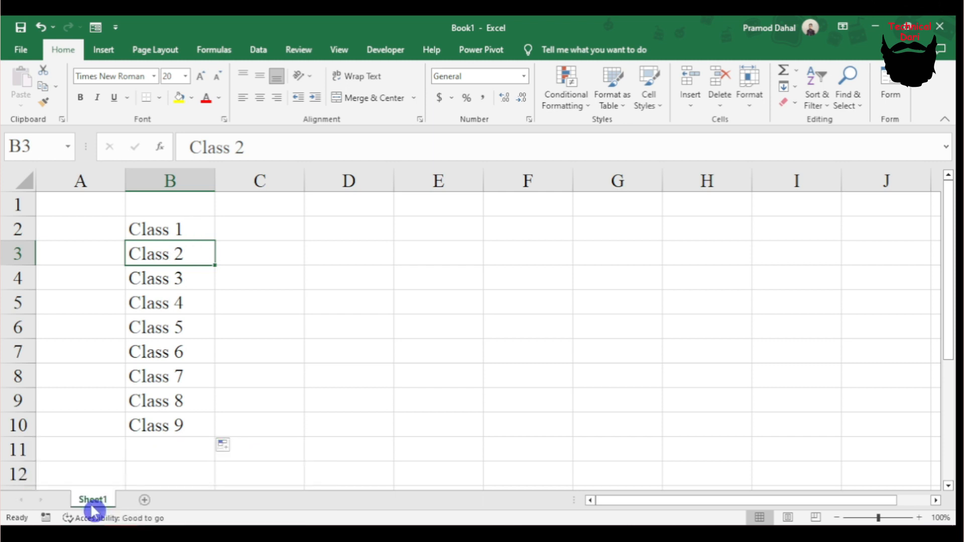
{"action": "mouse_move", "coordinate": [159, 508]}
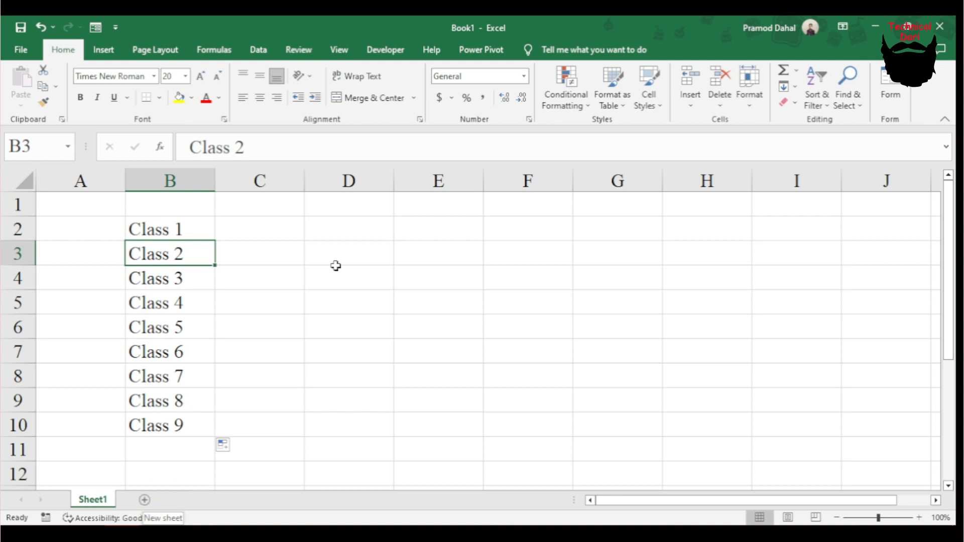
{"action": "mouse_move", "coordinate": [105, 485]}
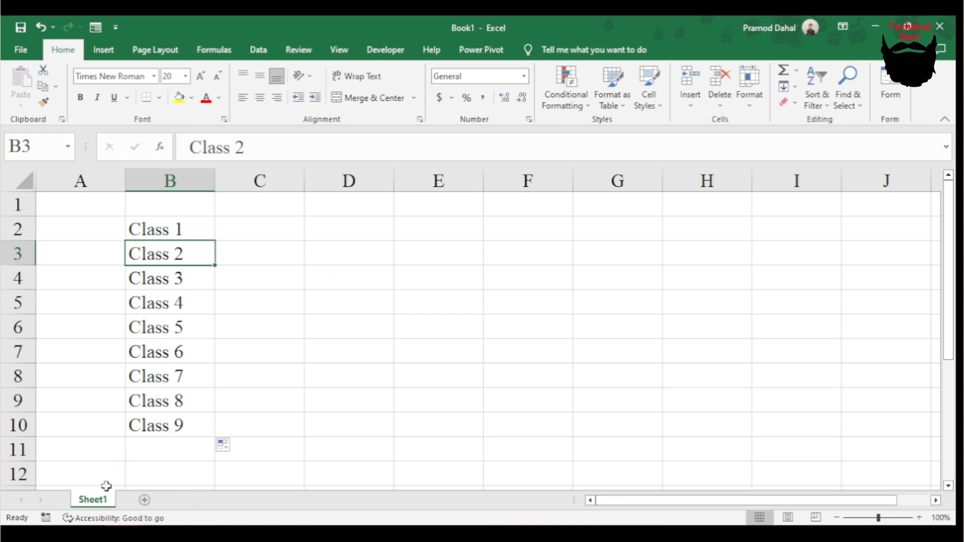
{"action": "right_click", "coordinate": [92, 499]}
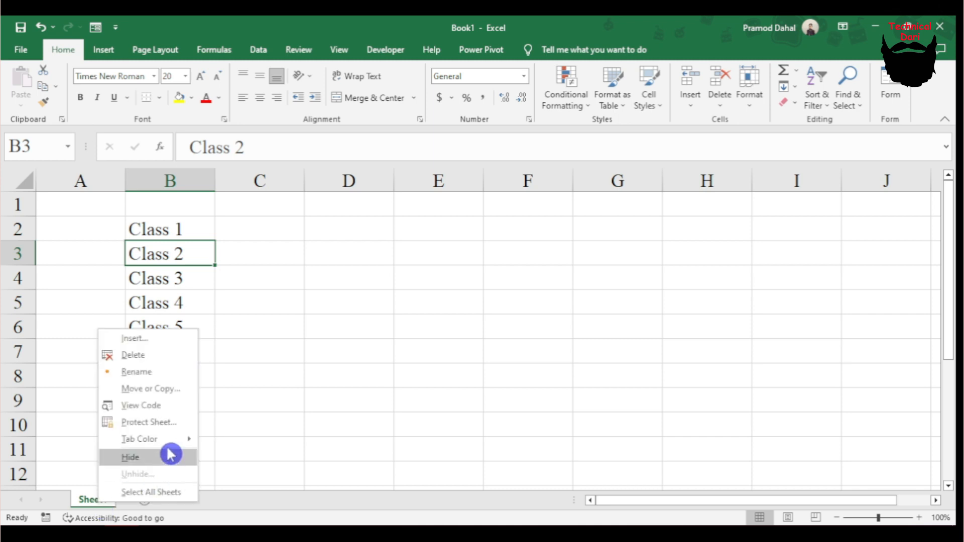
{"action": "left_click", "coordinate": [129, 457]}
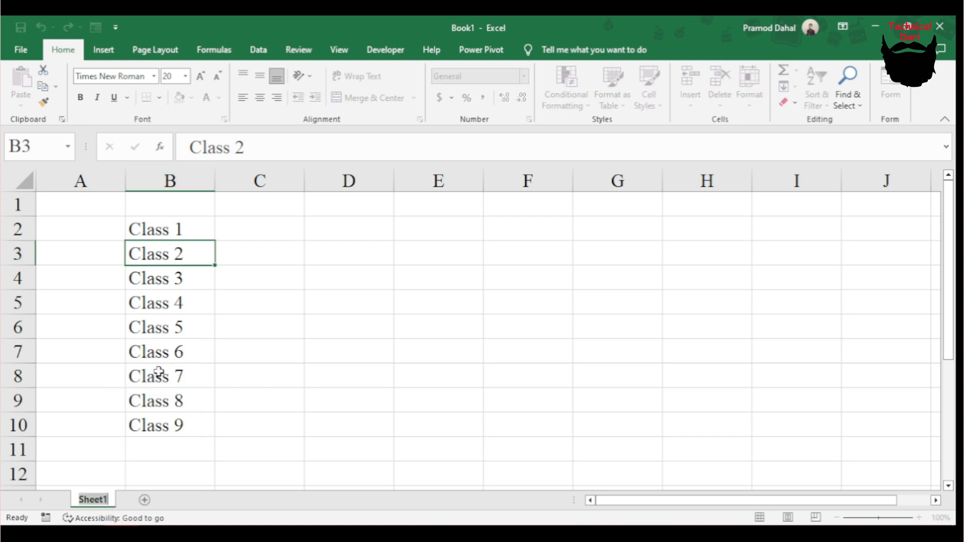
{"action": "double_click", "coordinate": [92, 499]}
{"action": "type", "text": "class 1"}
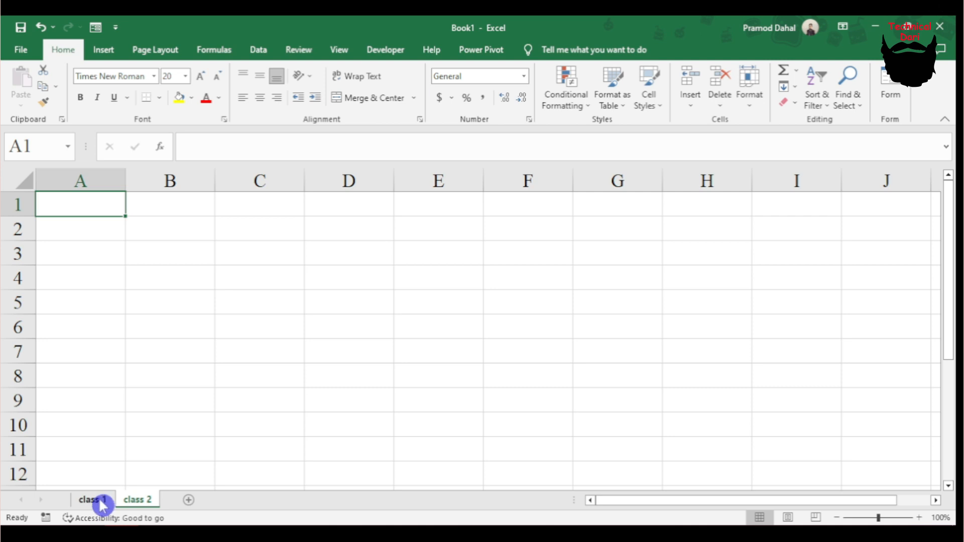
{"action": "left_click", "coordinate": [92, 500]}
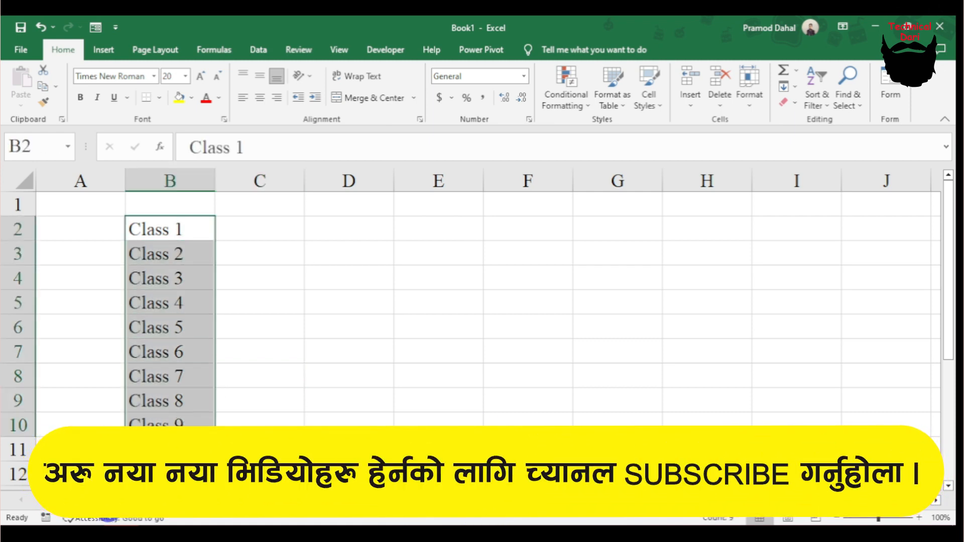
Step: Start a PivotTable from the class list B2:B10, placed on a new worksheet
{"action": "left_click", "coordinate": [349, 253]}
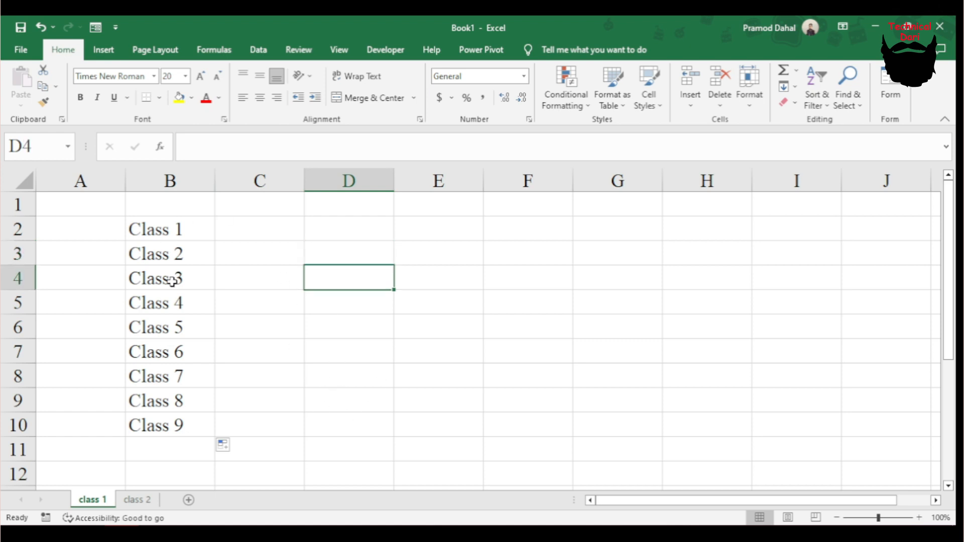
{"action": "left_click", "coordinate": [169, 228]}
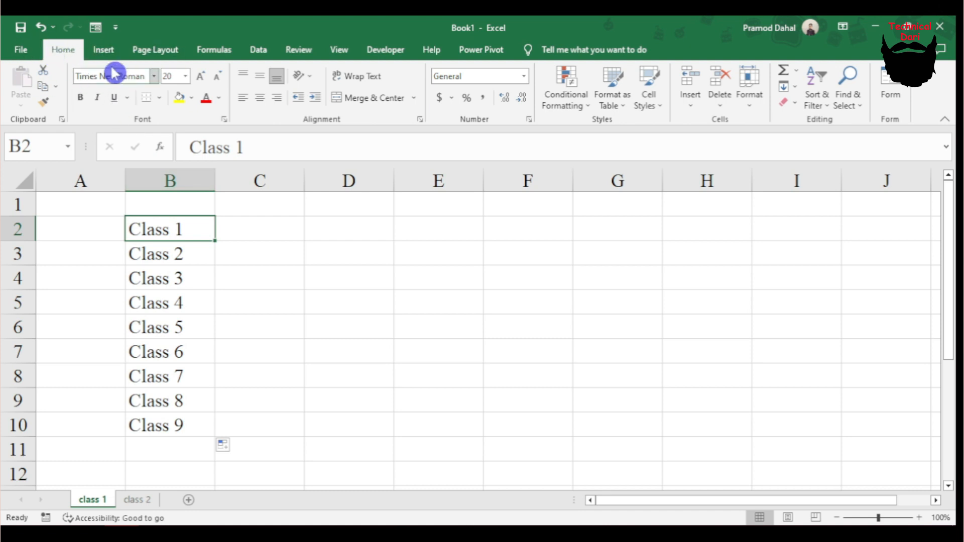
{"action": "left_click", "coordinate": [104, 50]}
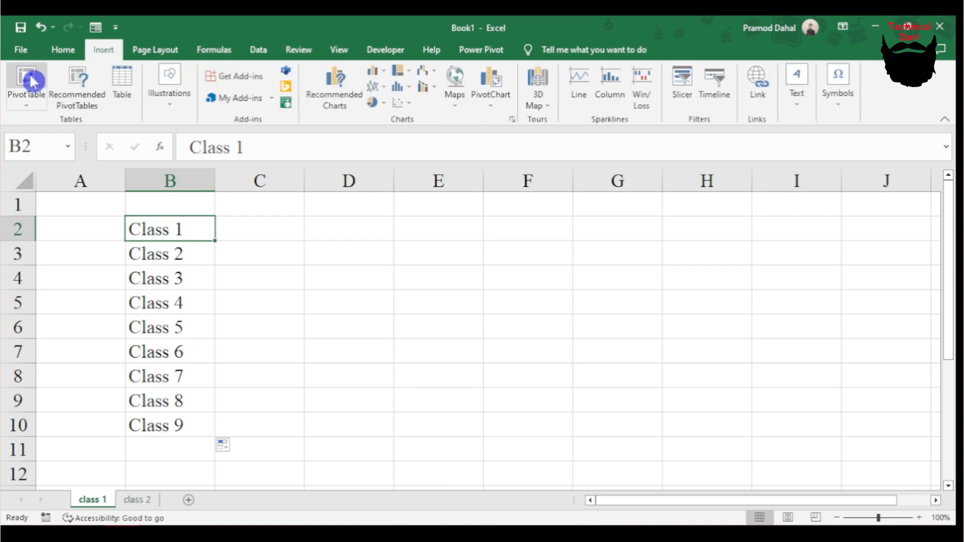
{"action": "left_click", "coordinate": [26, 83]}
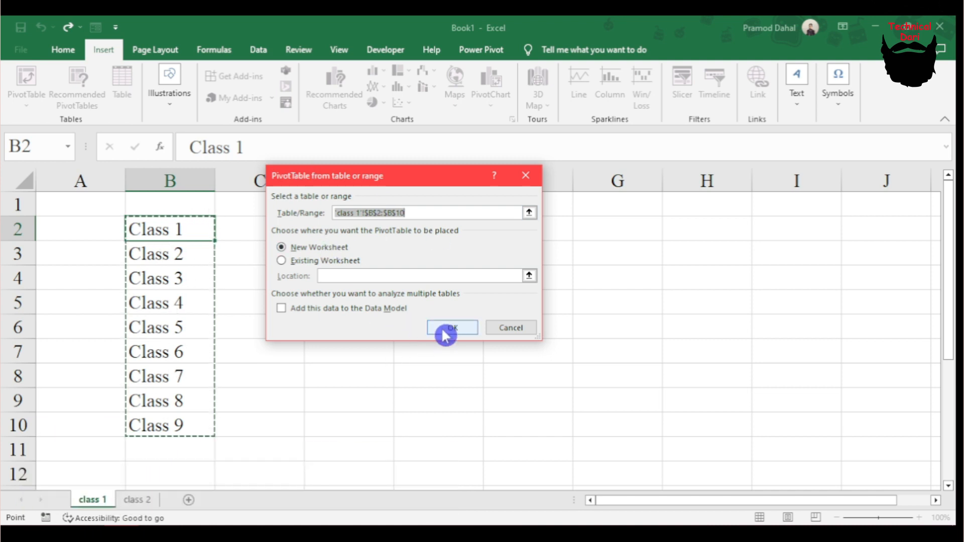
Step: Confirm creating the empty PivotTable1 on a new Sheet3
{"action": "left_click", "coordinate": [453, 327]}
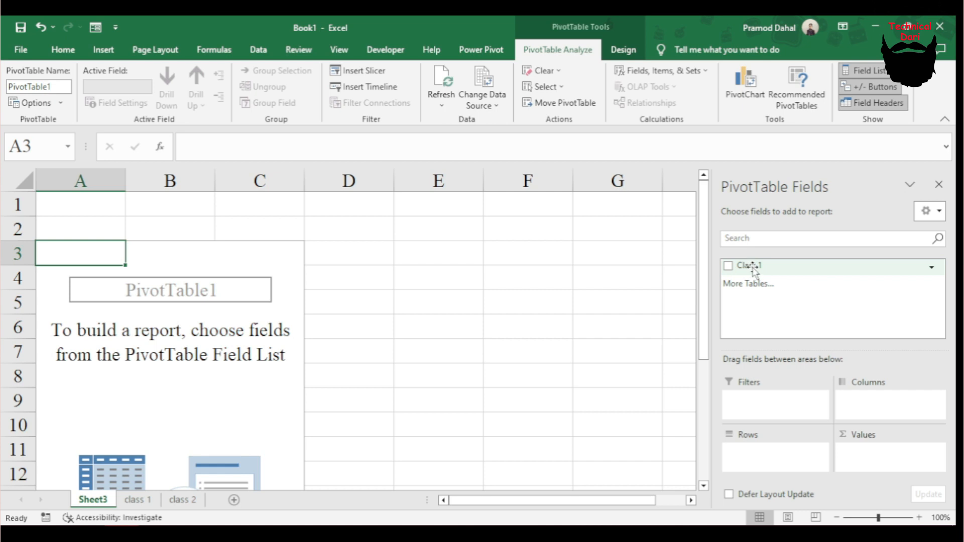
Step: Add Class 1 as a report filter showing (All), then deselect the pivot table
{"action": "left_click", "coordinate": [730, 265]}
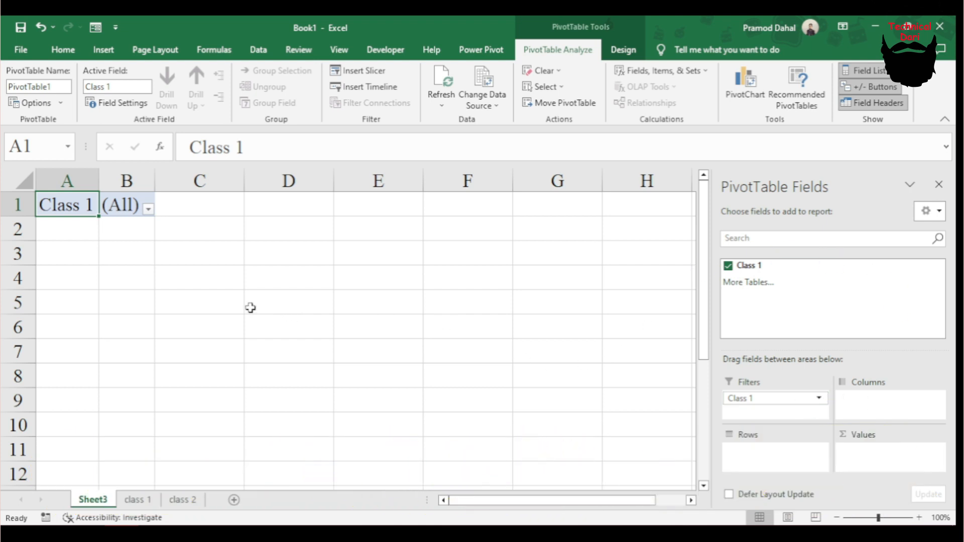
{"action": "mouse_move", "coordinate": [100, 267]}
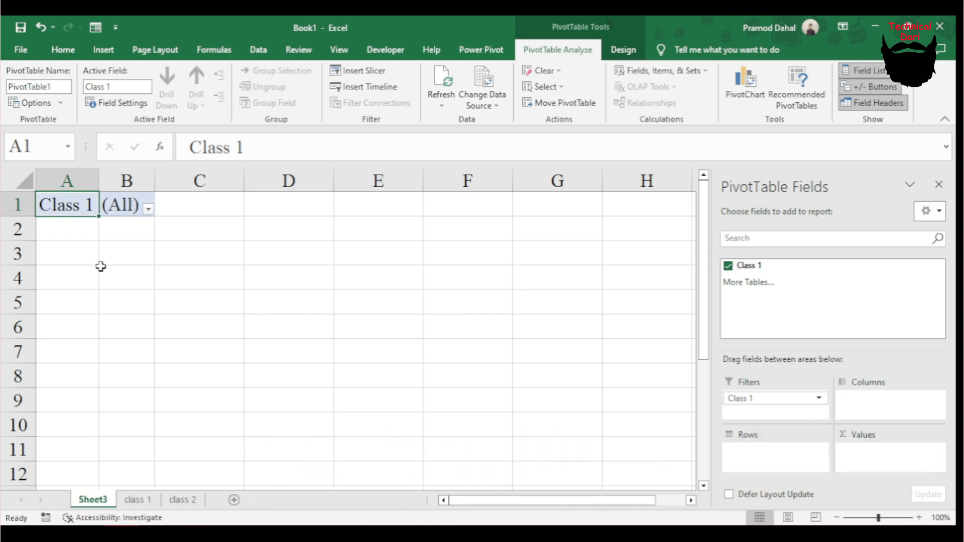
{"action": "mouse_move", "coordinate": [257, 284]}
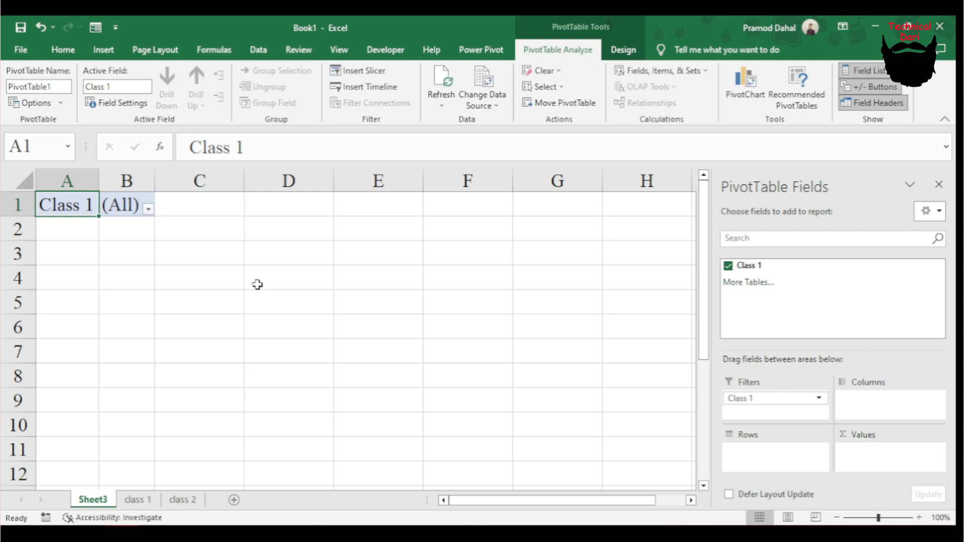
{"action": "mouse_move", "coordinate": [155, 50]}
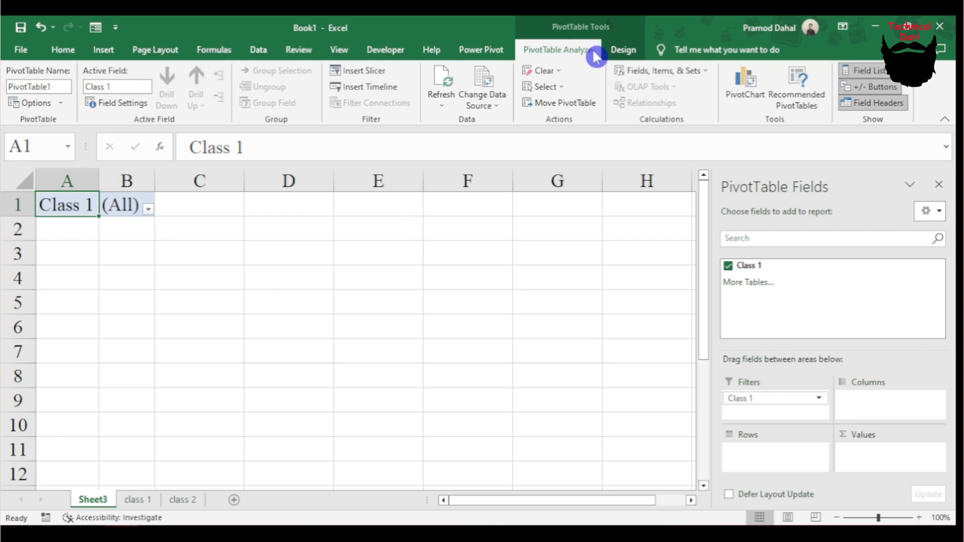
{"action": "left_click", "coordinate": [62, 50]}
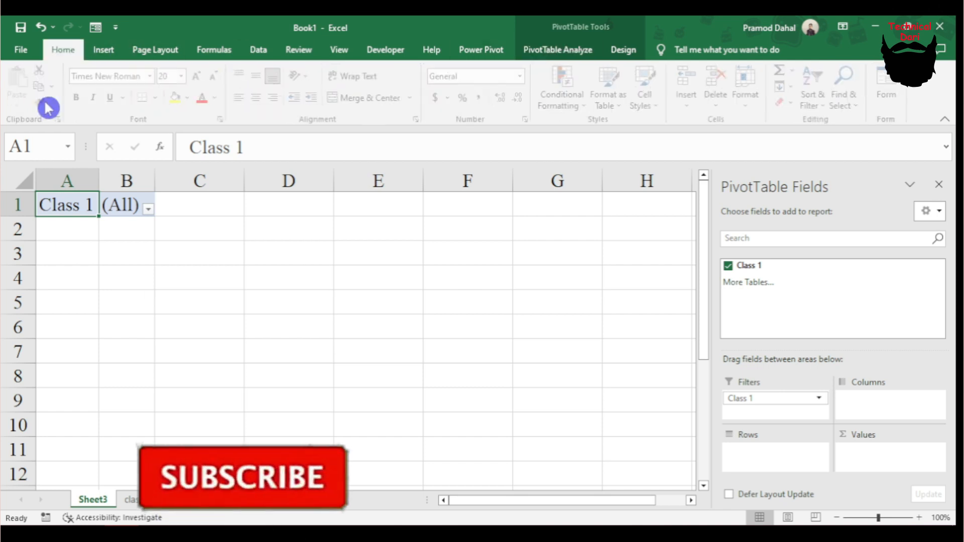
{"action": "left_click", "coordinate": [555, 50]}
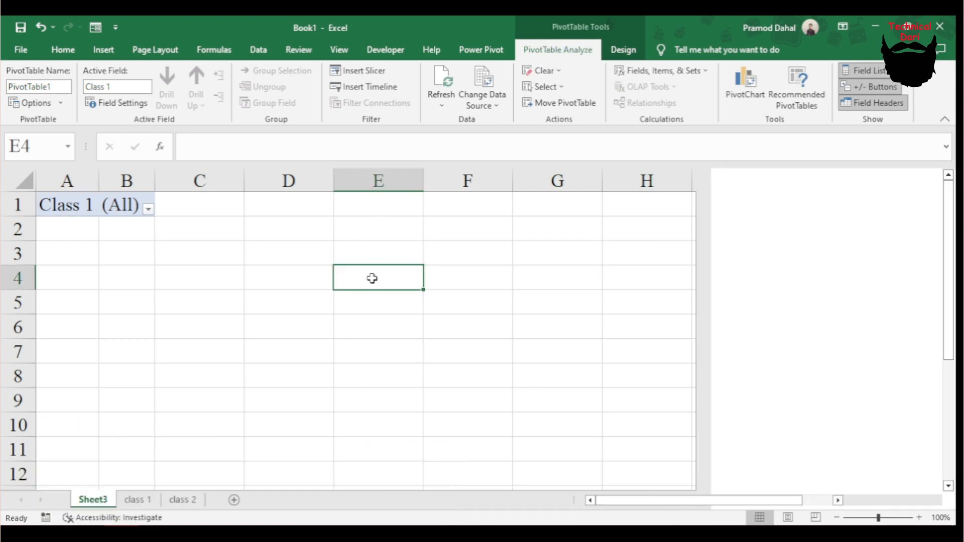
Step: Return to the Home ribbon while viewing the Class 1 (All) pivot filter
{"action": "left_click", "coordinate": [62, 50]}
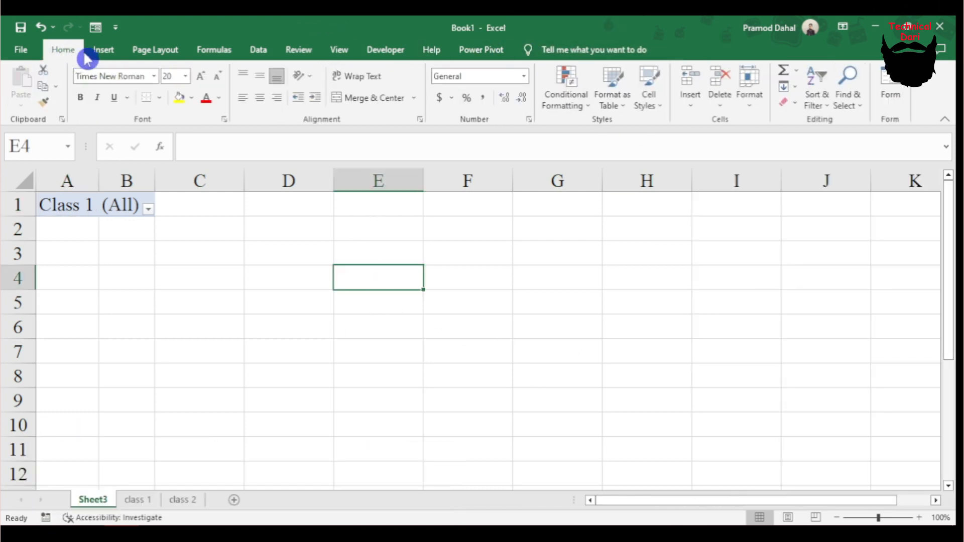
{"action": "mouse_move", "coordinate": [478, 50]}
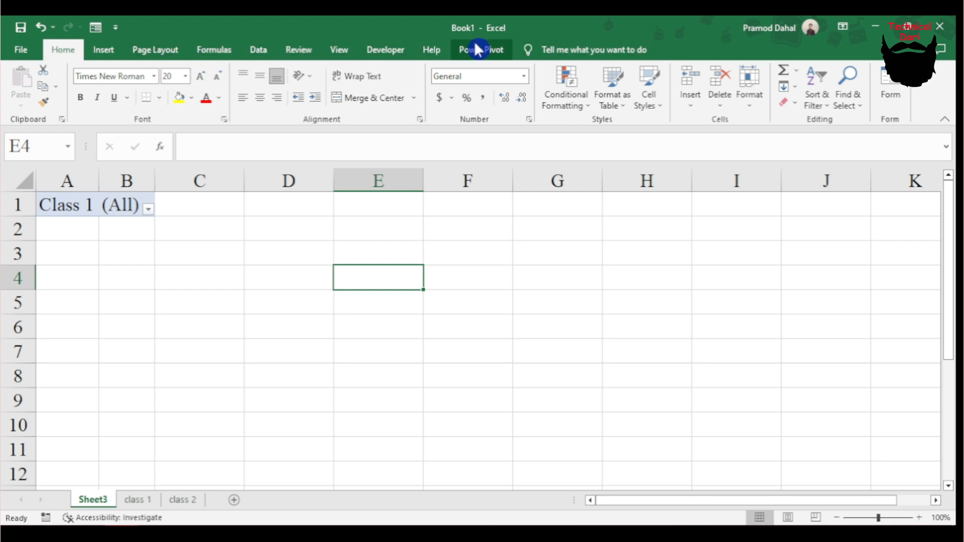
{"action": "mouse_move", "coordinate": [405, 294]}
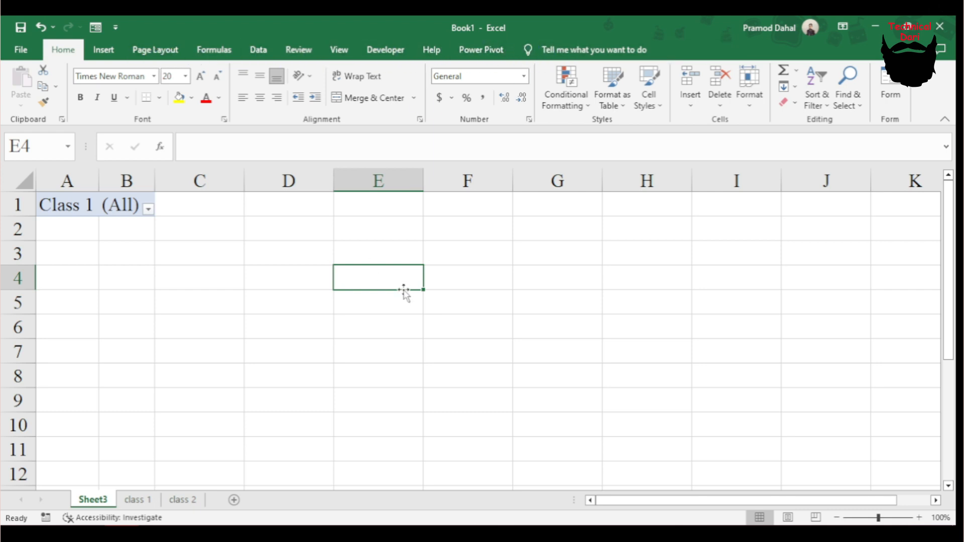
{"action": "mouse_move", "coordinate": [58, 203]}
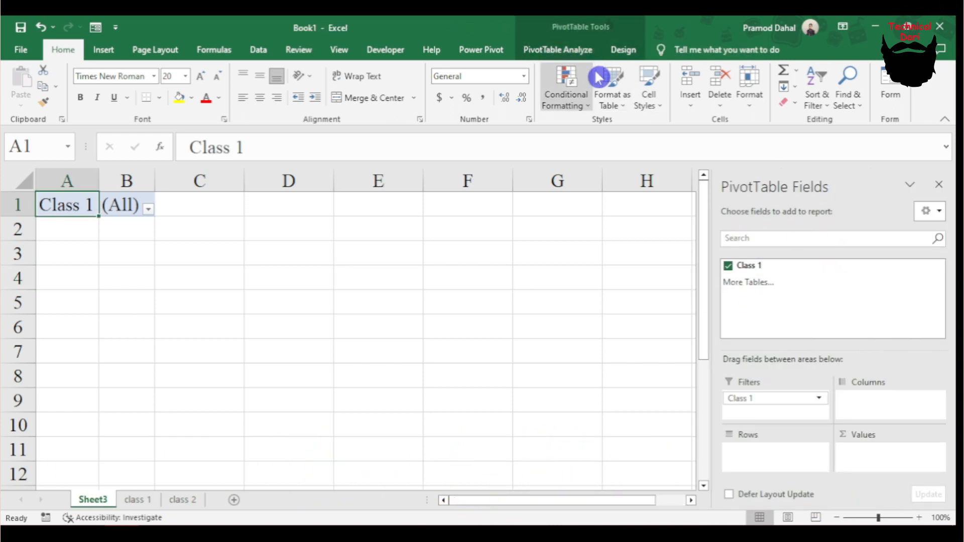
Step: Run Show Report Filter Pages on Class 1 to generate separate Class sheets, then return to Sheet3
{"action": "left_click", "coordinate": [557, 50]}
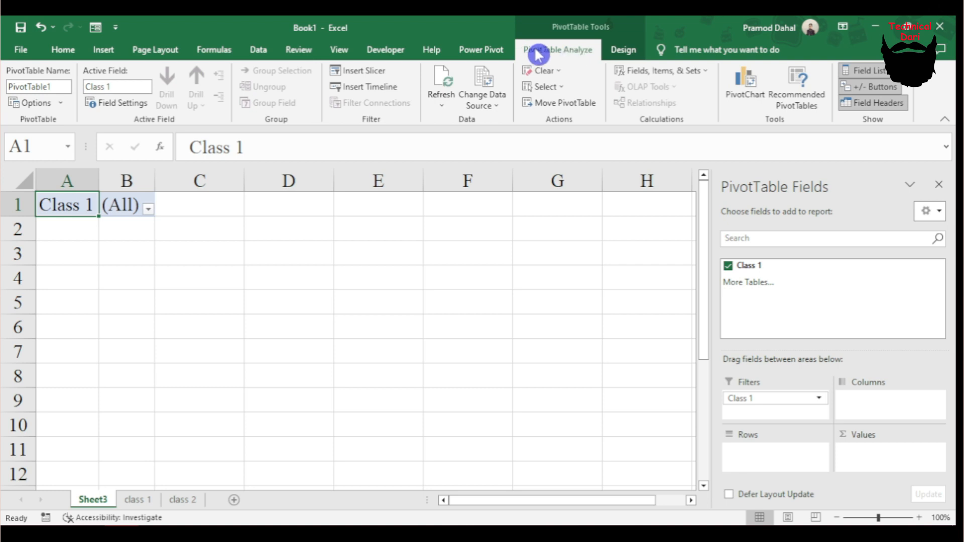
{"action": "mouse_move", "coordinate": [56, 115]}
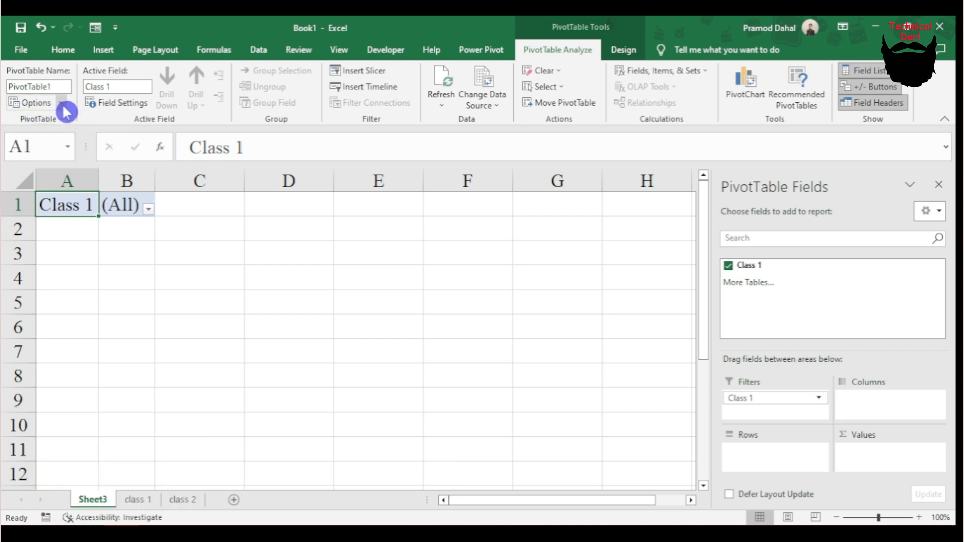
{"action": "left_click", "coordinate": [31, 102]}
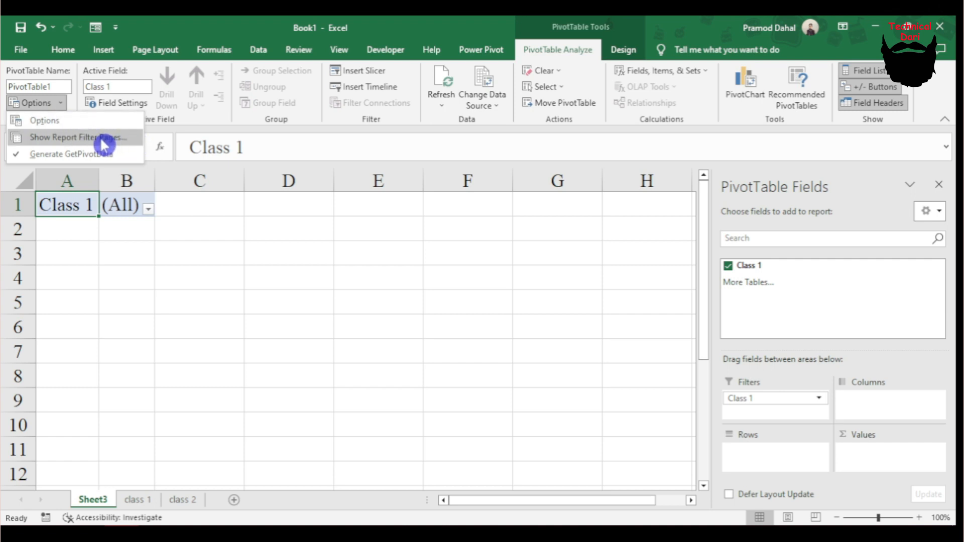
{"action": "left_click", "coordinate": [79, 137]}
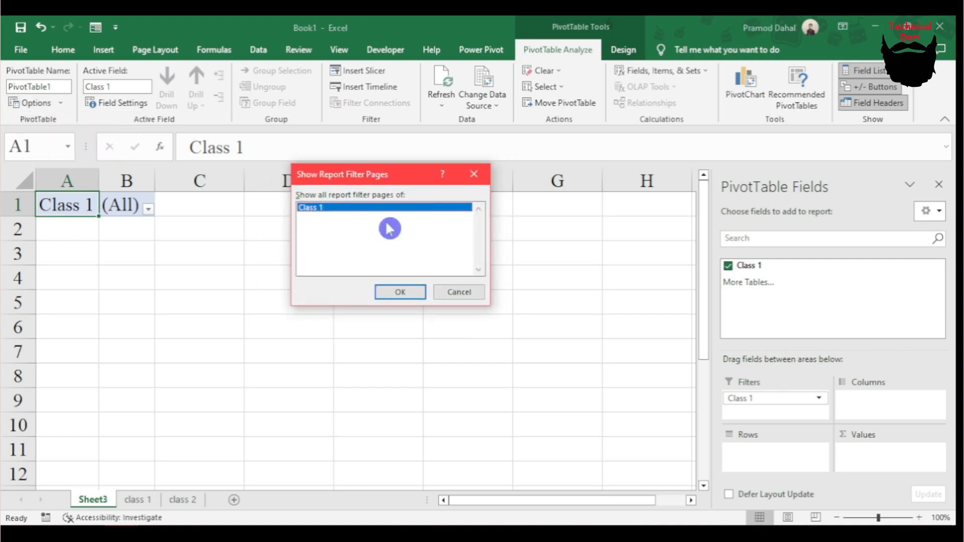
{"action": "left_click", "coordinate": [399, 291]}
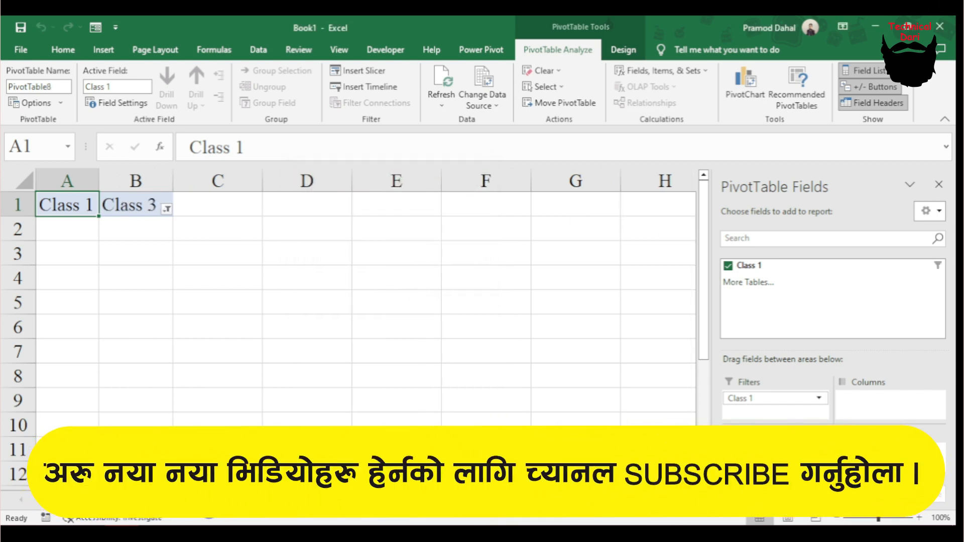
{"action": "left_click", "coordinate": [331, 499]}
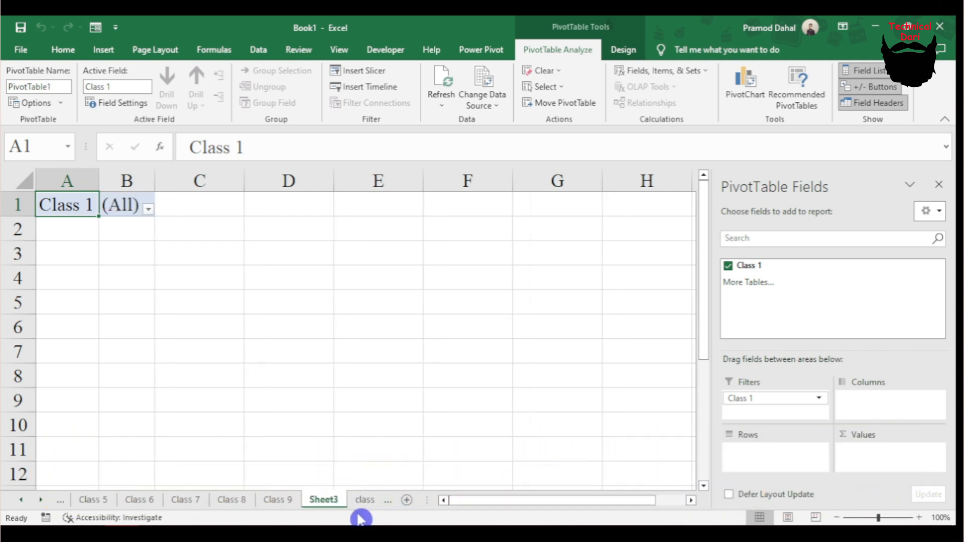
Step: Browse the class list sheet and check the Class 8 and Class 6 pivot sheets
{"action": "left_click", "coordinate": [321, 499]}
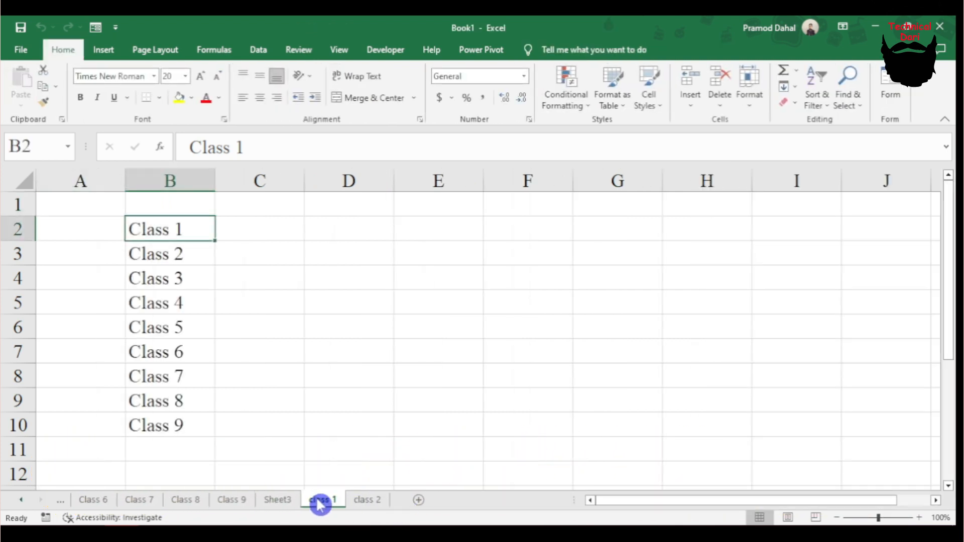
{"action": "left_click", "coordinate": [186, 499]}
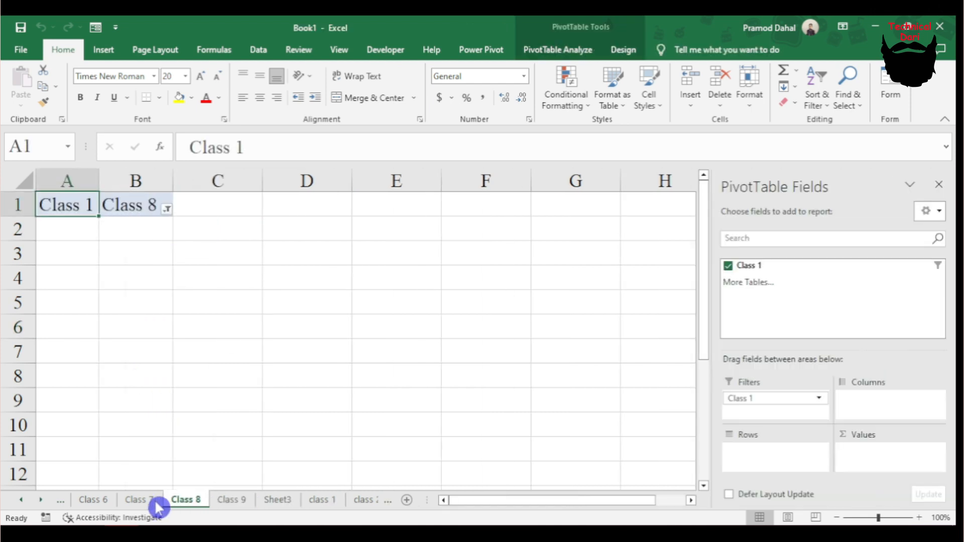
{"action": "left_click", "coordinate": [94, 499]}
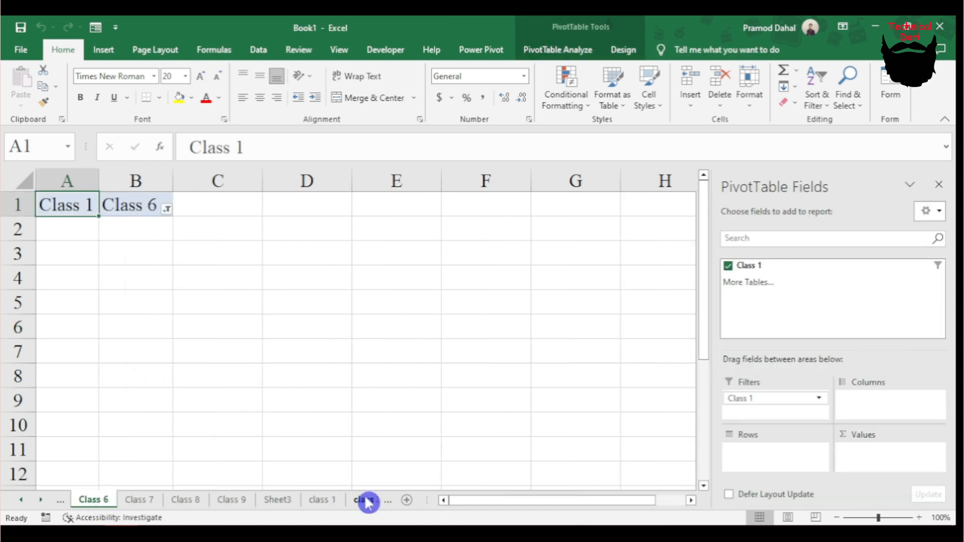